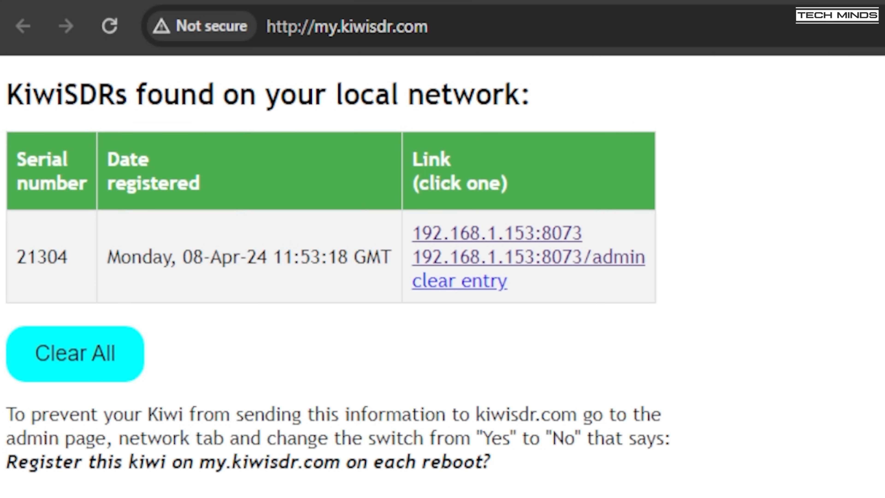
# Step: Open the admin page at 192.168.1.153:8073/admin for receiver serial 21304
pyautogui.click(496, 233)
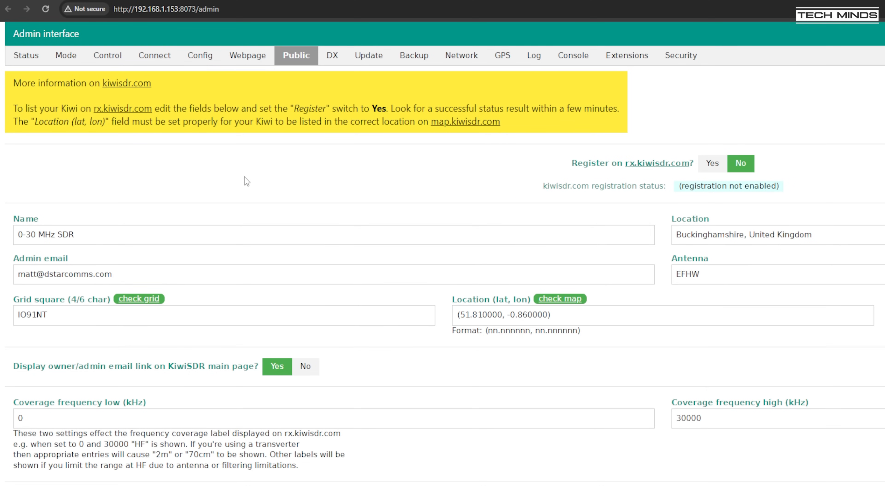
# Step: From the rx.kiwisdr.com map, open the Wessex Flydog SDR receiver in South West England
pyautogui.click(220, 22)
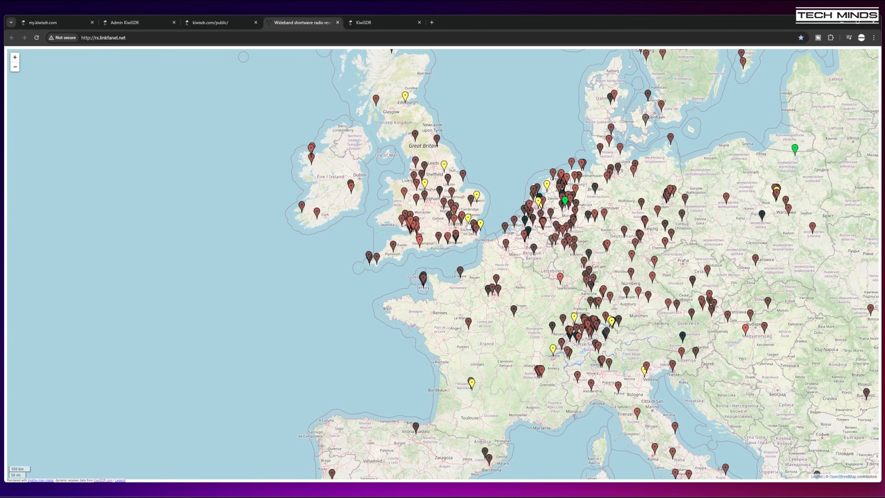
pyautogui.click(14, 57)
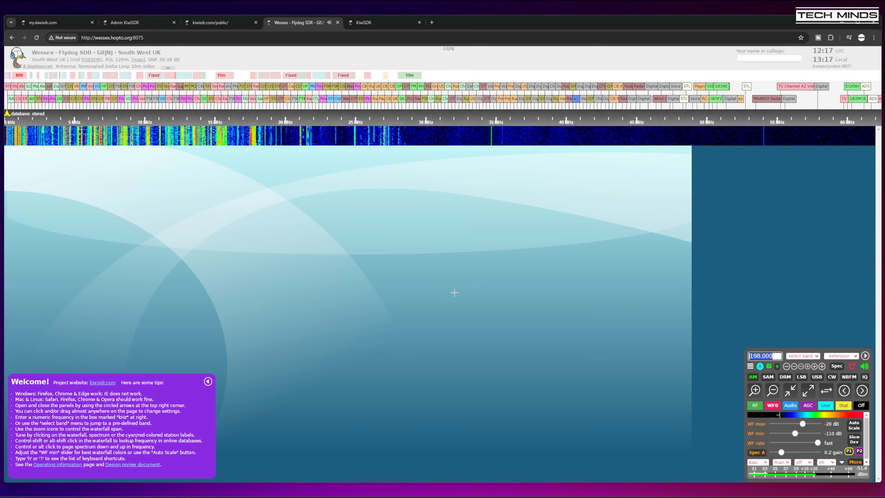
# Step: Show the admin Security settings for passwords, auto-login and console restrictions
pyautogui.click(139, 22)
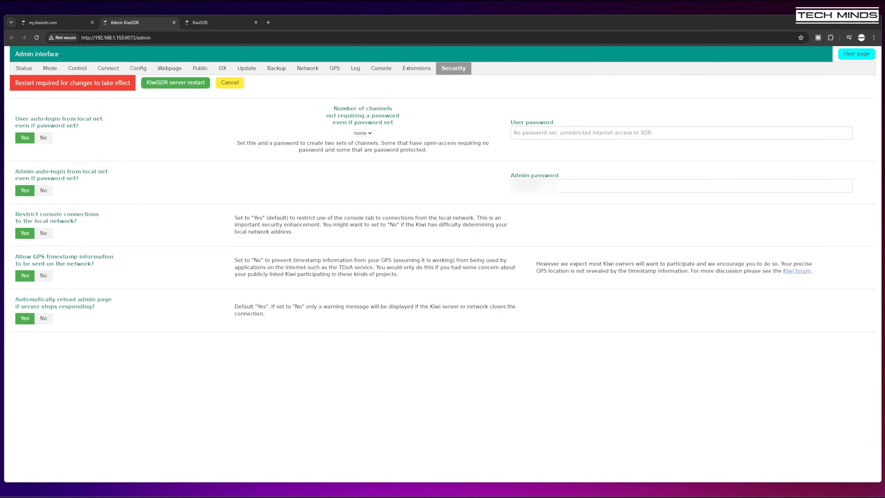
# Step: Start OpenWebRX on the local receiver so the 1.5–5 MHz waterfall plays live
pyautogui.click(138, 22)
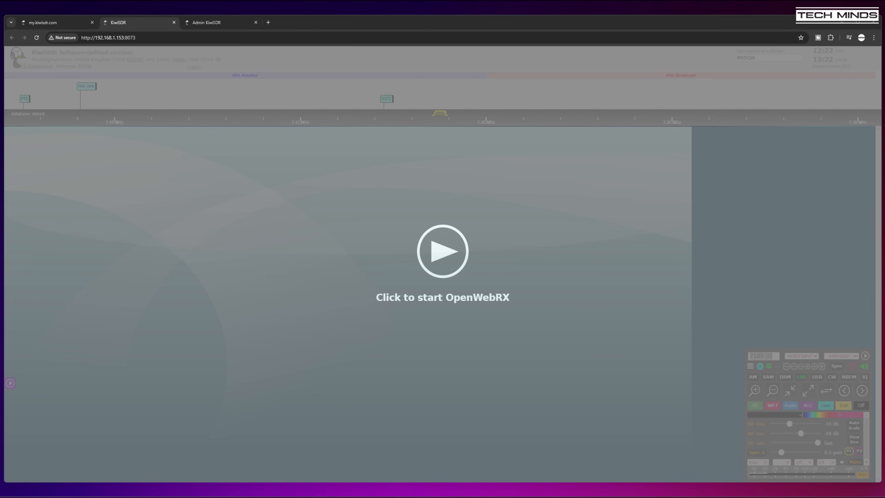
pyautogui.click(442, 251)
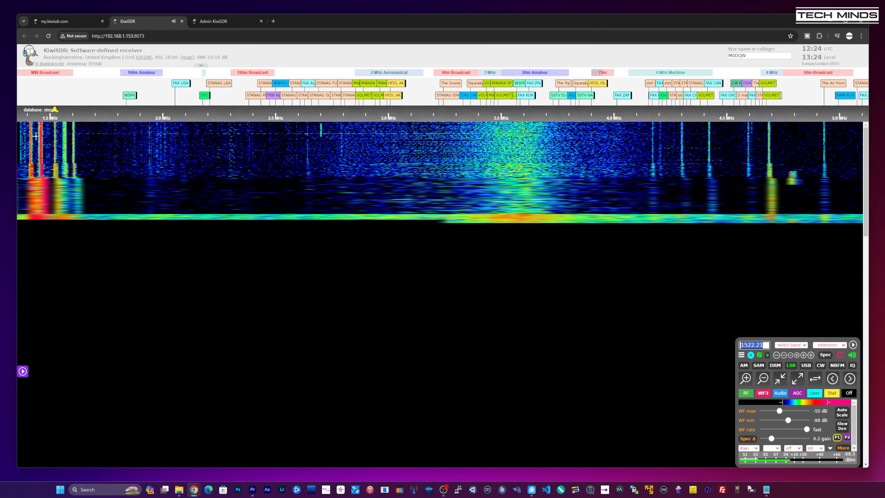
pyautogui.click(744, 378)
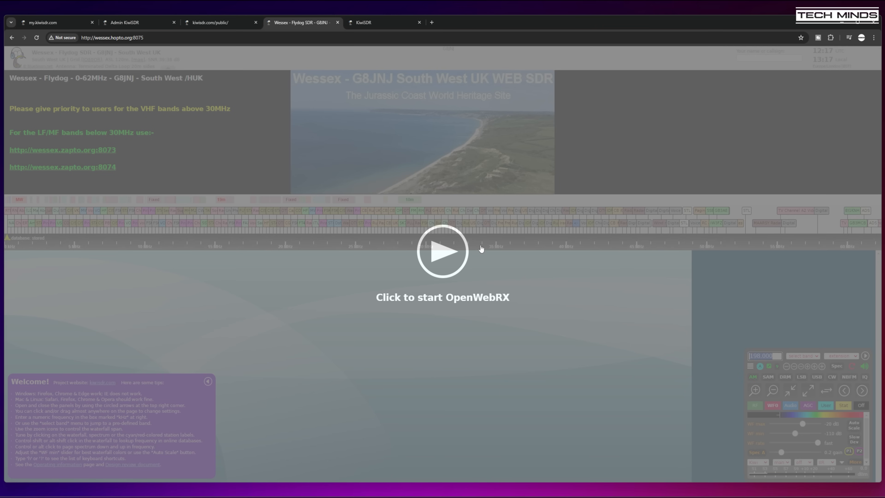
# Step: Start OpenWebRX on the Wessex receiver and list the predefined bands from LW to 11m
pyautogui.click(442, 251)
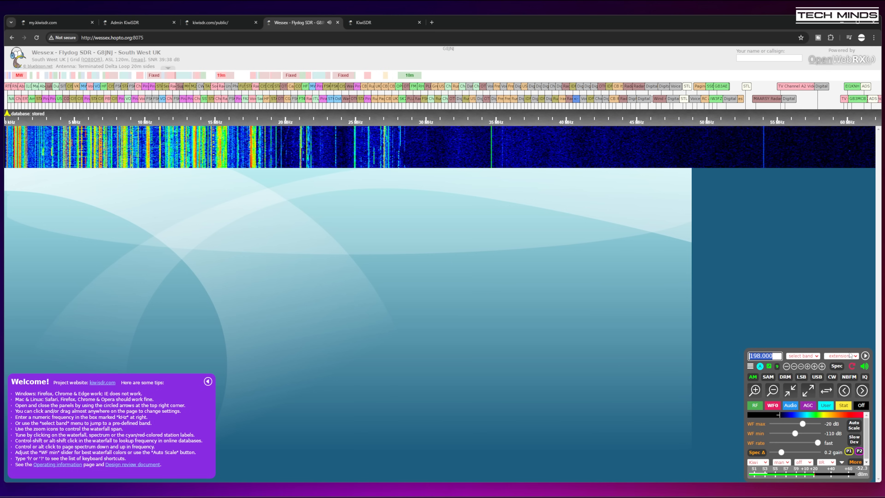
pyautogui.click(801, 355)
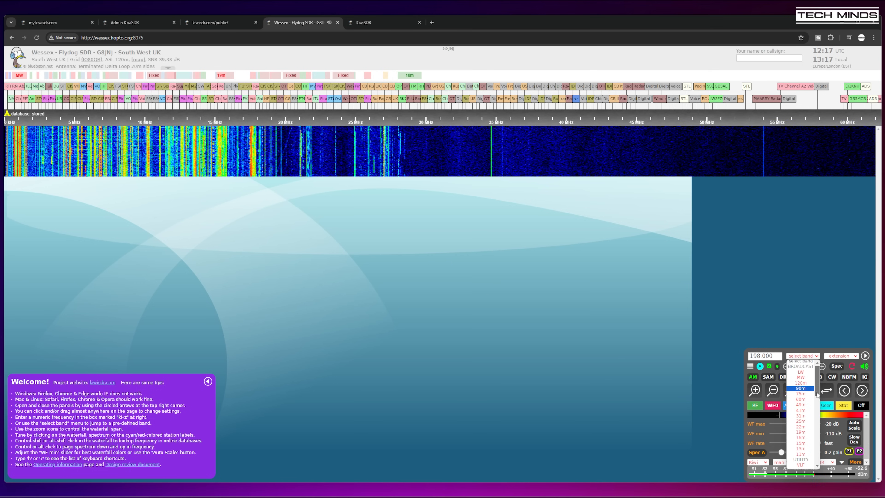